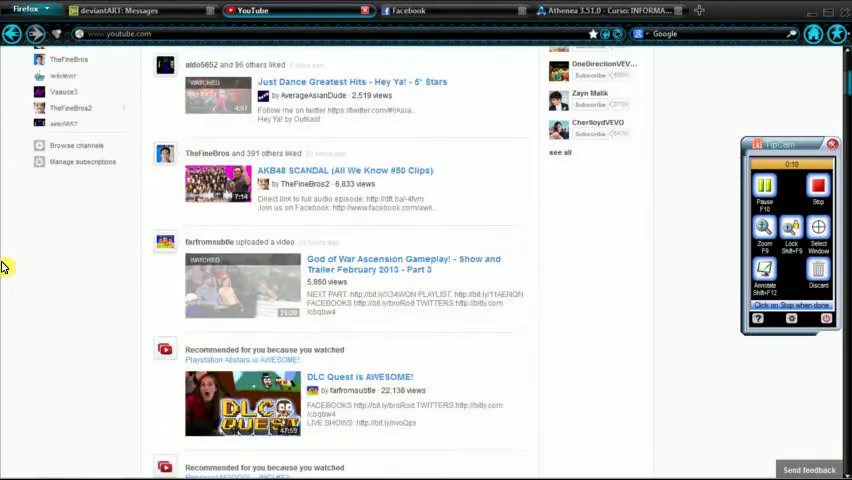
Step: Go to Video Manager's uploads list through the top-right account menu
{"action": "scroll", "scroll_direction": "down", "scroll_amount": 3}
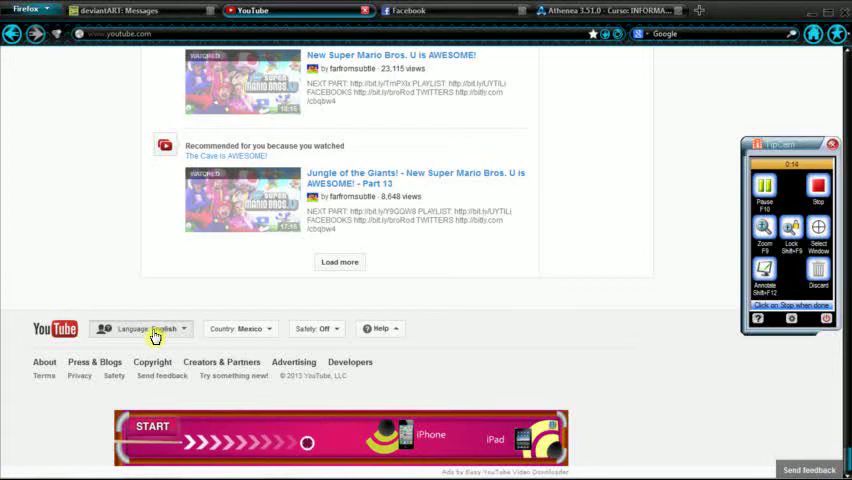
{"action": "left_click", "coordinate": [140, 328]}
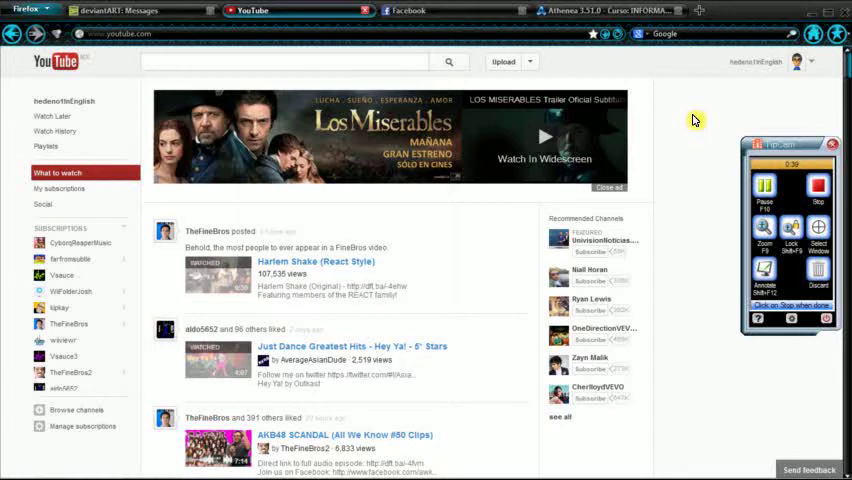
{"action": "left_click", "coordinate": [795, 61]}
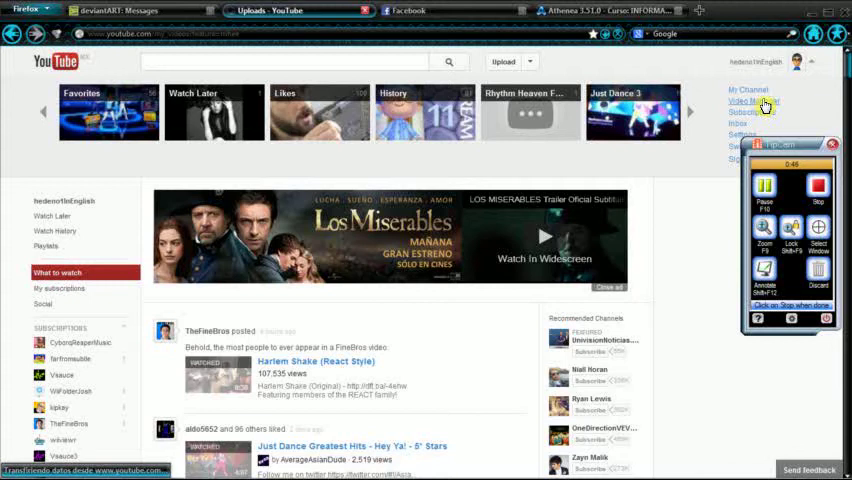
{"action": "left_click", "coordinate": [751, 100]}
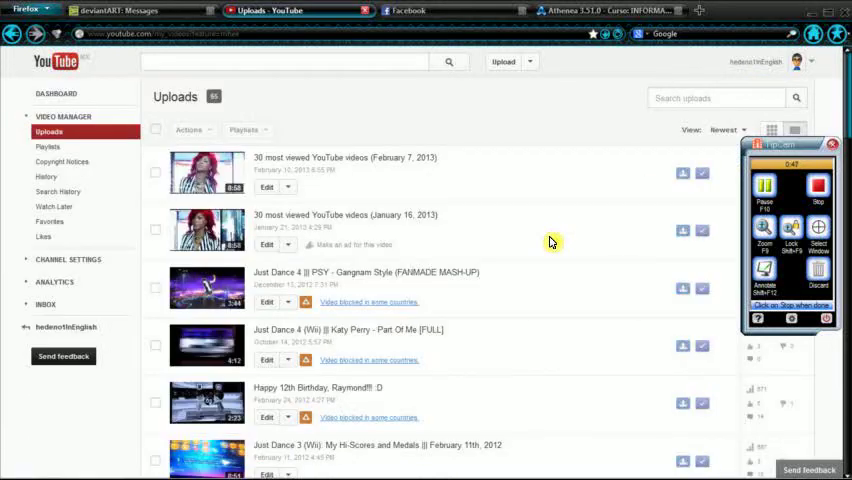
{"action": "left_click", "coordinate": [355, 244]}
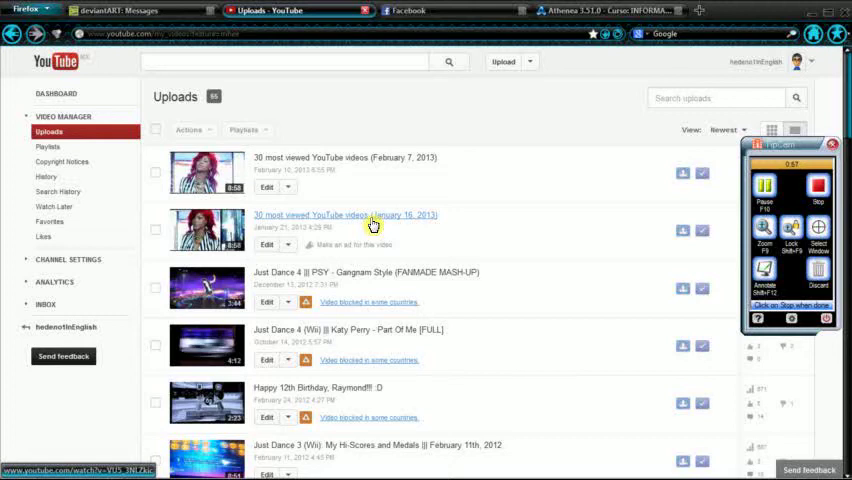
{"action": "mouse_move", "coordinate": [410, 223]}
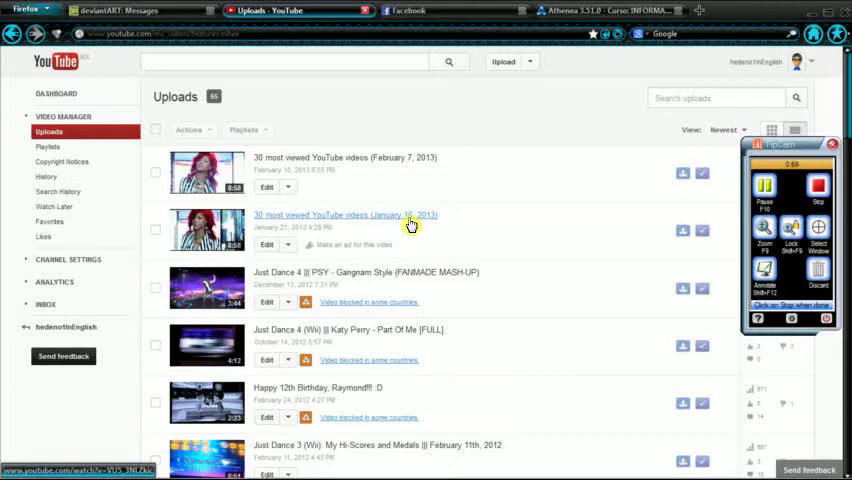
Step: Start an ad for the January 16, 2013 video and browse the Promote page
{"action": "left_click", "coordinate": [346, 215]}
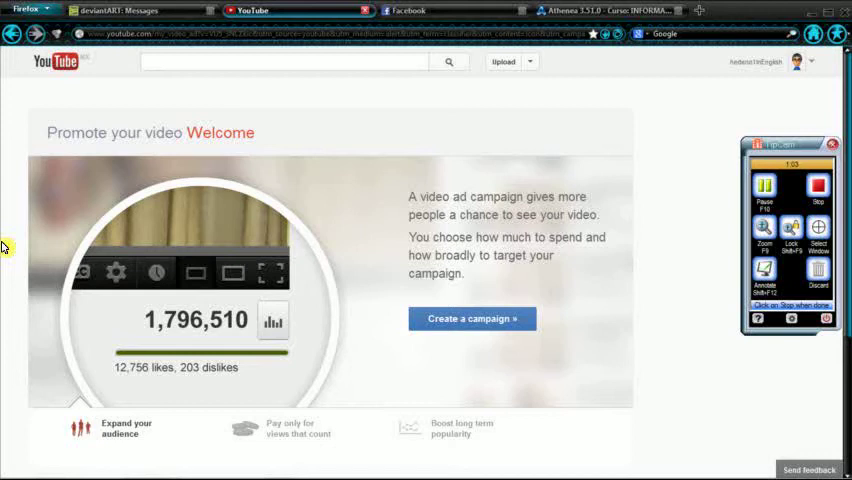
{"action": "scroll", "scroll_direction": "down", "scroll_amount": 3}
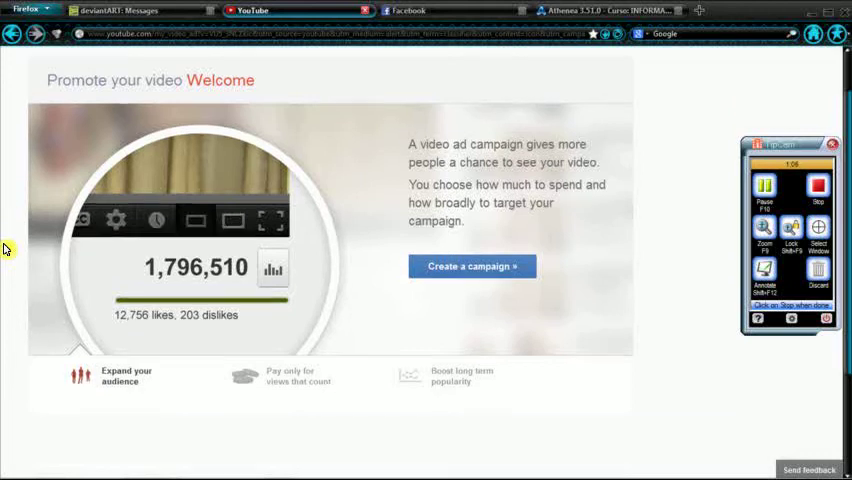
{"action": "scroll", "scroll_direction": "down", "scroll_amount": 3}
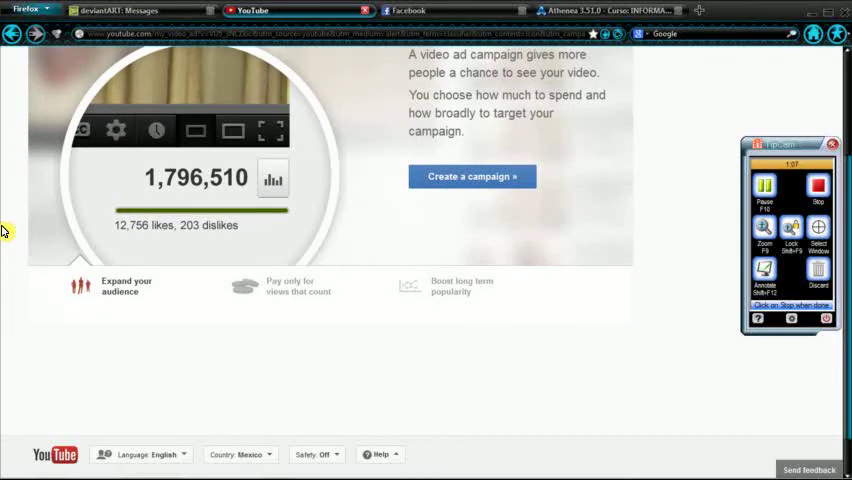
{"action": "scroll", "scroll_direction": "up", "scroll_amount": 3}
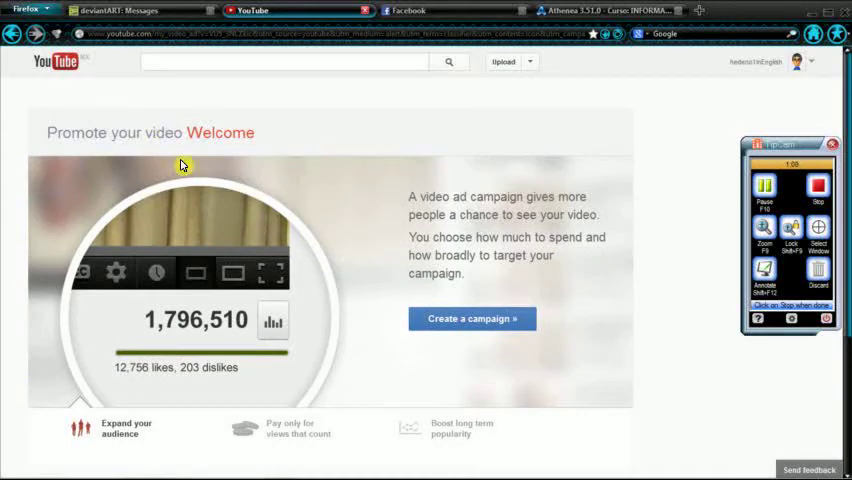
{"action": "mouse_move", "coordinate": [311, 435]}
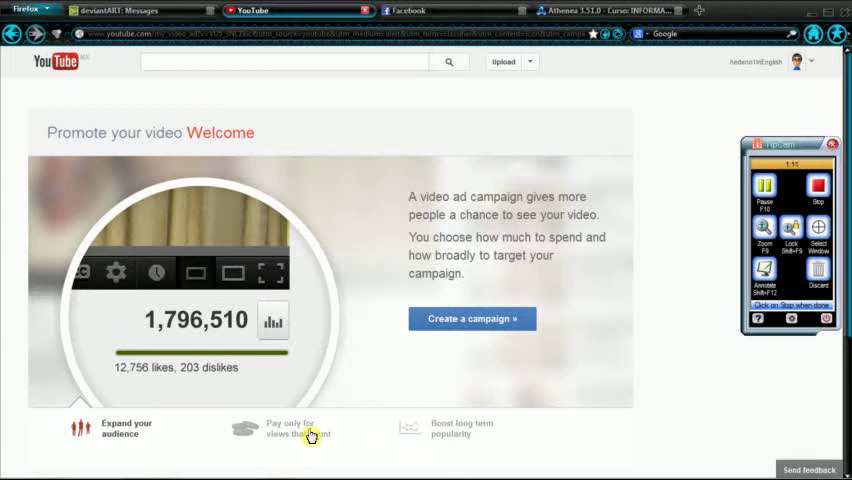
{"action": "scroll", "scroll_direction": "down", "scroll_amount": 3}
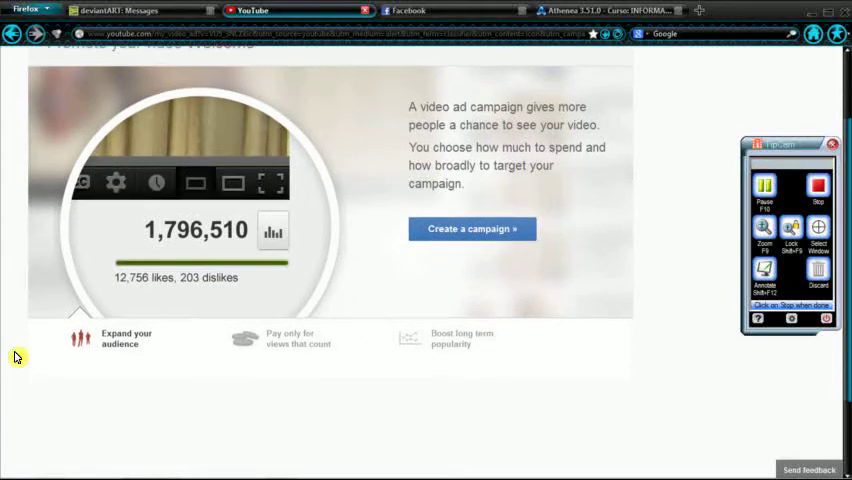
{"action": "scroll", "scroll_direction": "up", "scroll_amount": 3}
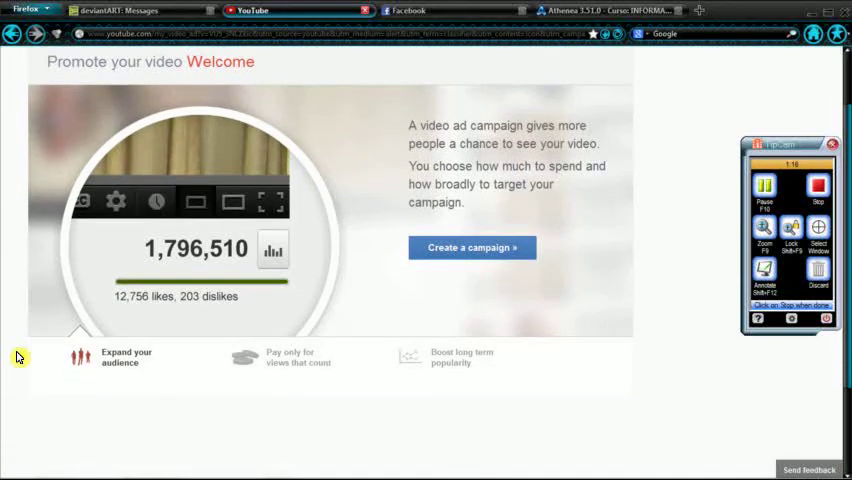
{"action": "mouse_move", "coordinate": [8, 223]}
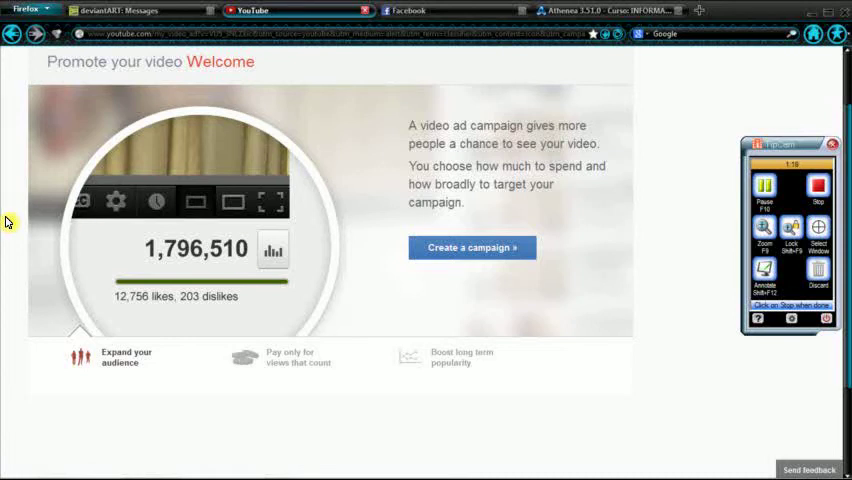
{"action": "mouse_move", "coordinate": [473, 184]}
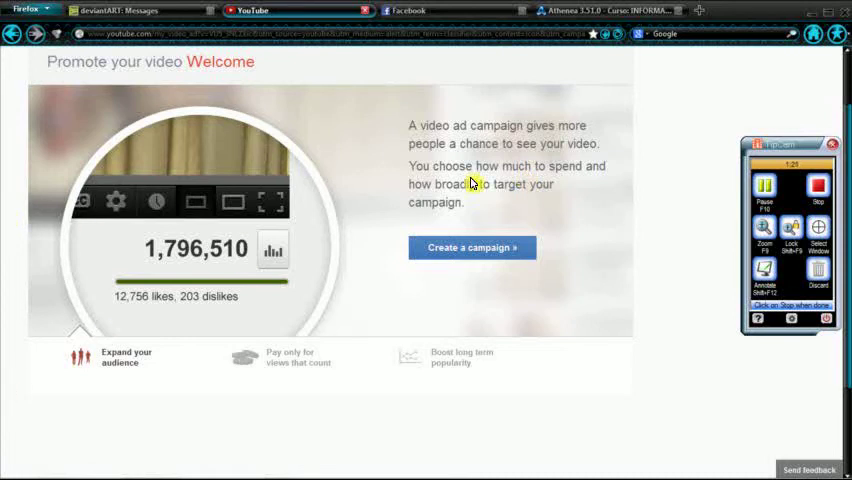
{"action": "mouse_move", "coordinate": [350, 302]}
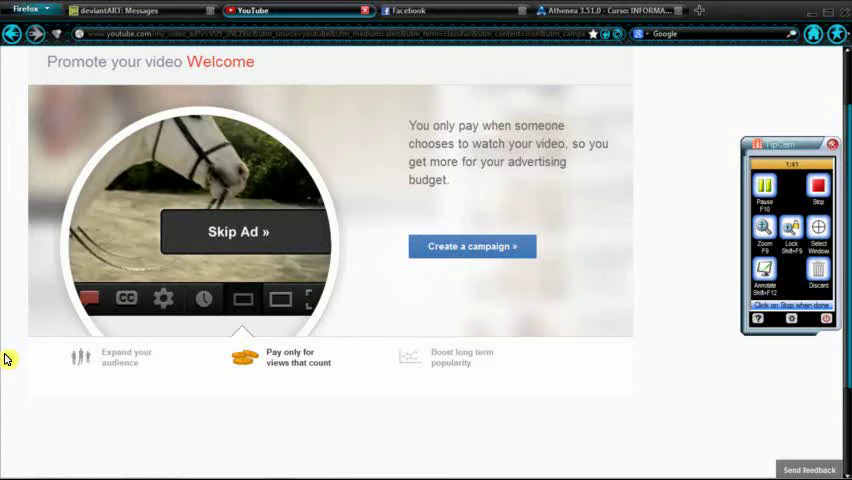
{"action": "mouse_move", "coordinate": [445, 343]}
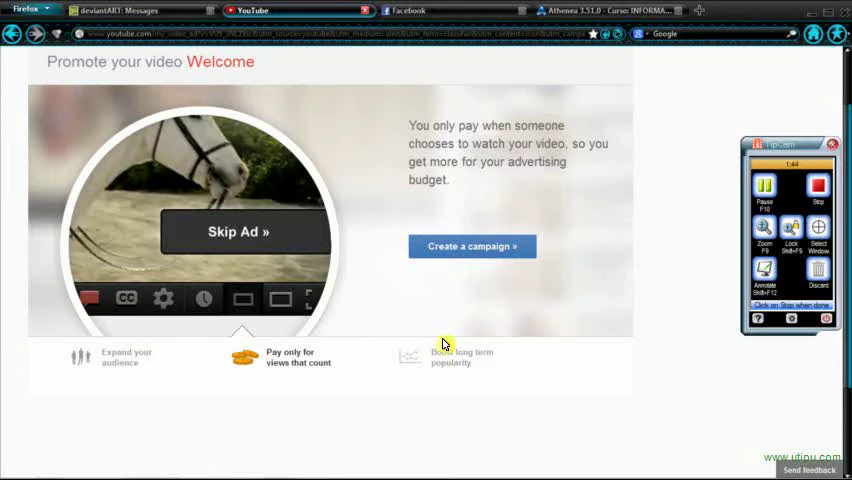
Step: View the 'Boost long term popularity' benefit on the Promote welcome page
{"action": "left_click", "coordinate": [450, 357]}
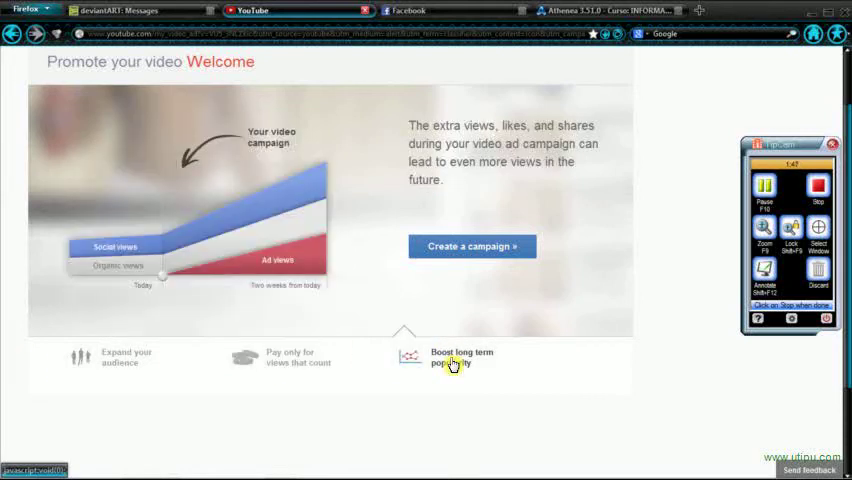
{"action": "mouse_move", "coordinate": [3, 281]}
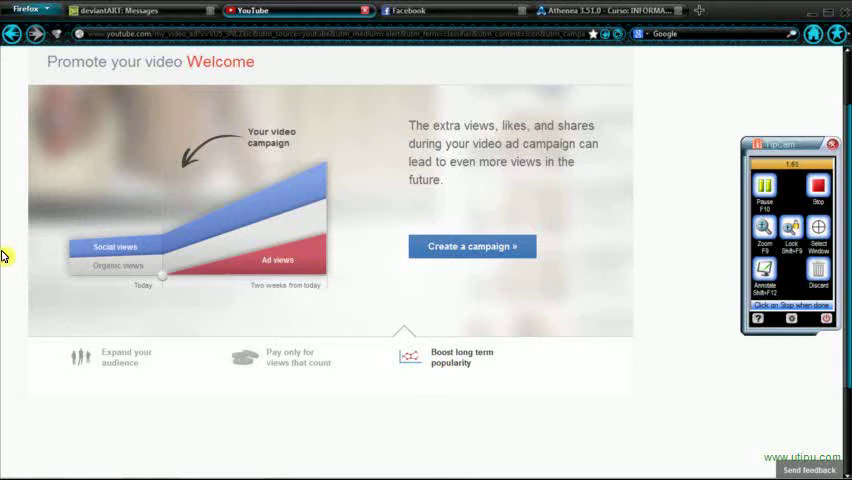
{"action": "mouse_move", "coordinate": [152, 269]}
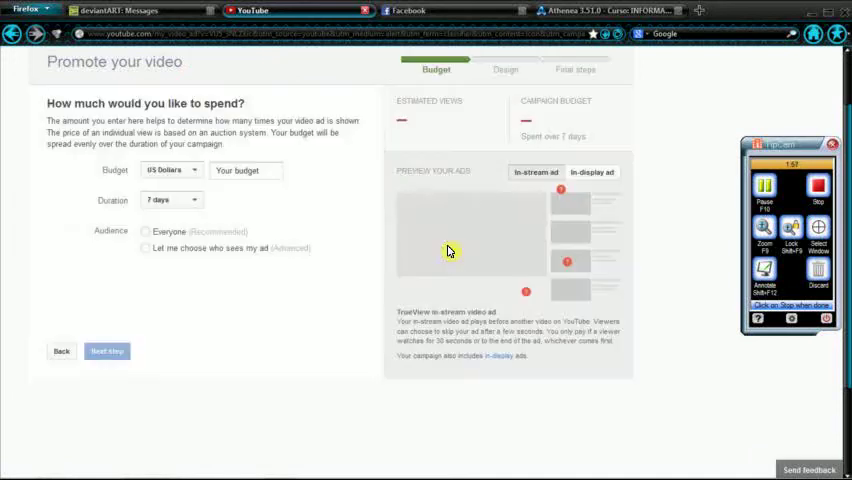
Step: Check the currency list, enter a 1150 peso budget, and set a custom 30-day duration
{"action": "left_click", "coordinate": [170, 169]}
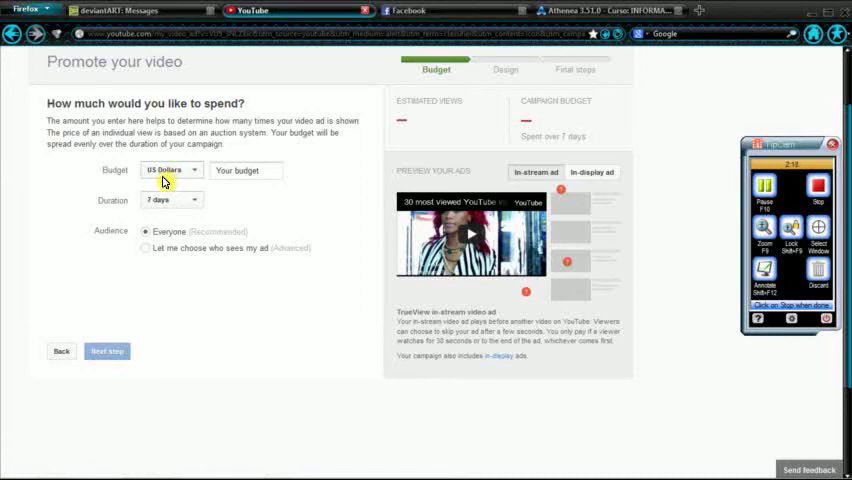
{"action": "left_click", "coordinate": [200, 170]}
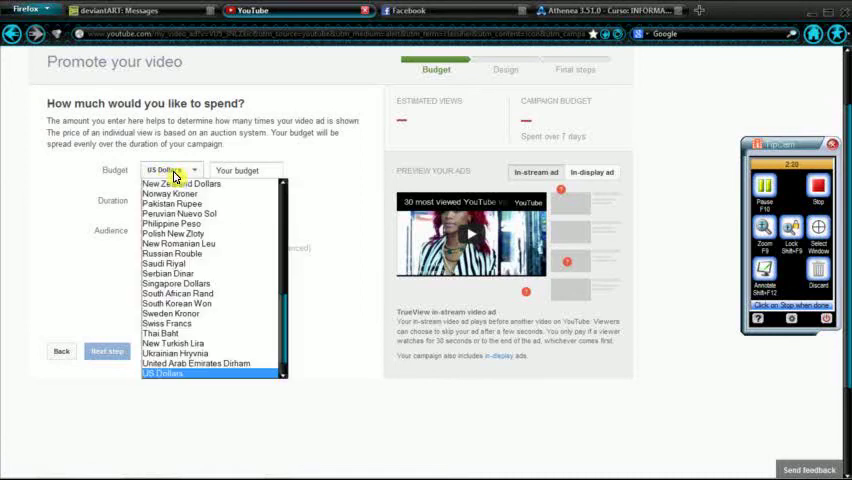
{"action": "scroll", "scroll_direction": "up", "scroll_amount": 3}
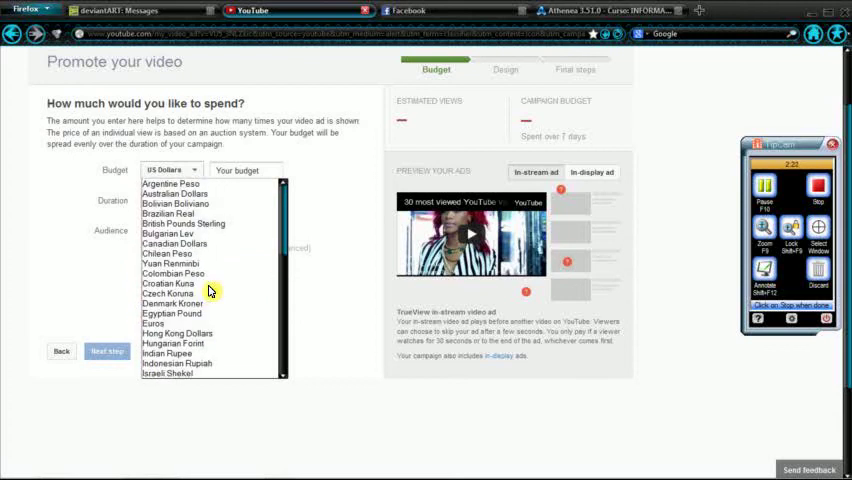
{"action": "mouse_move", "coordinate": [180, 253]}
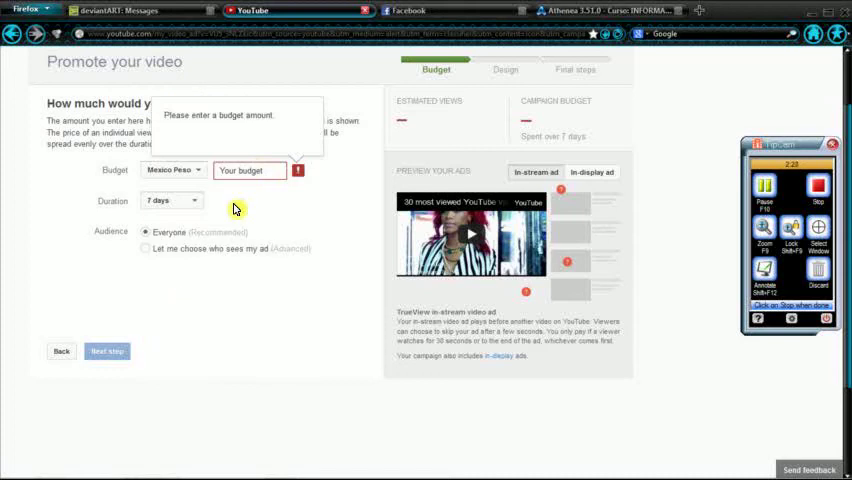
{"action": "left_click", "coordinate": [250, 170]}
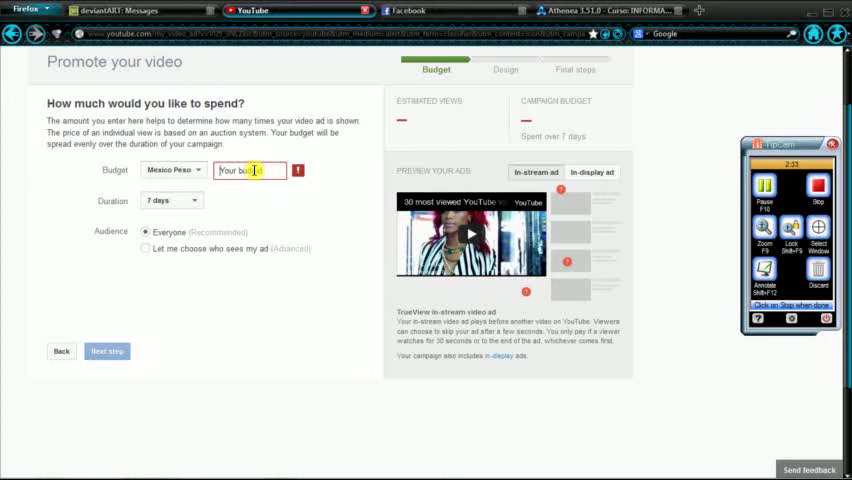
{"action": "type", "text": "1150"}
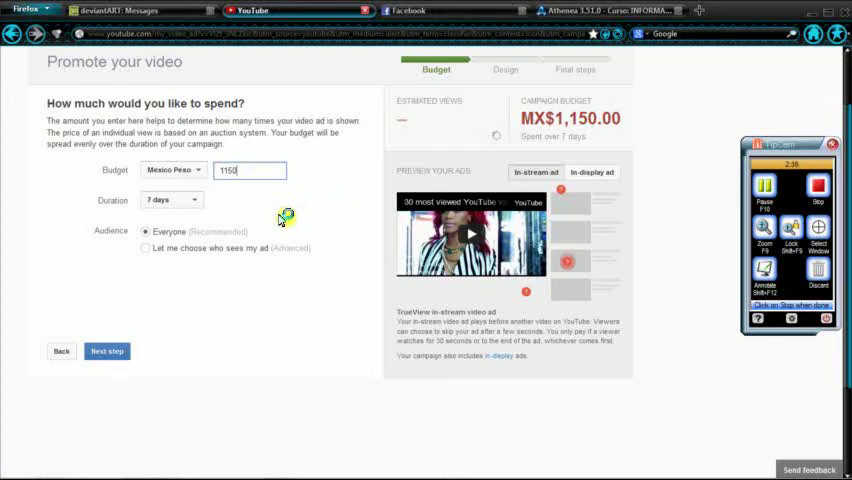
{"action": "left_click", "coordinate": [170, 199]}
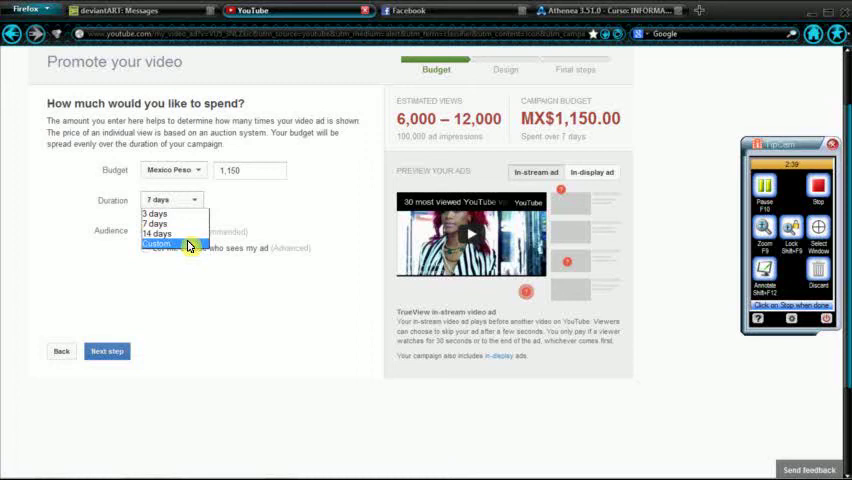
{"action": "left_click", "coordinate": [157, 243]}
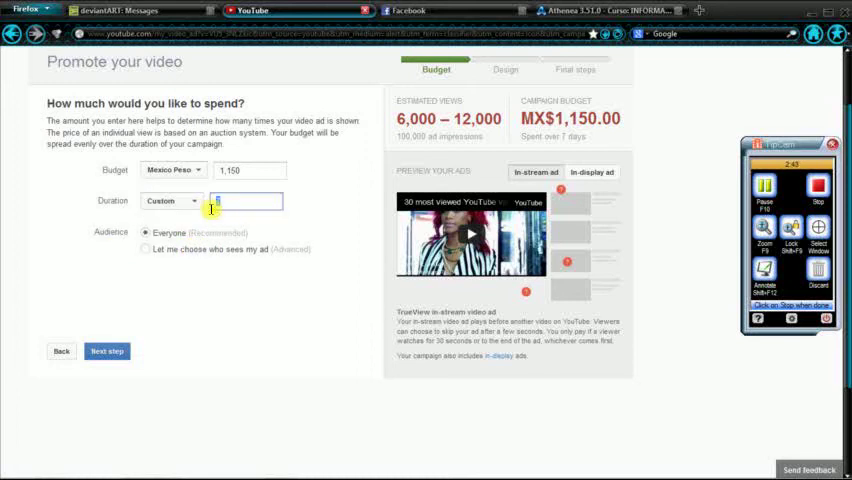
{"action": "type", "text": "30"}
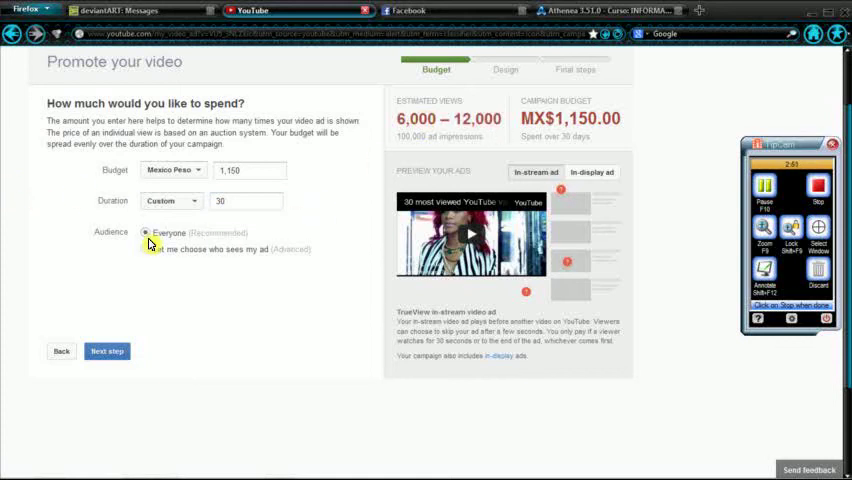
{"action": "left_click", "coordinate": [147, 249]}
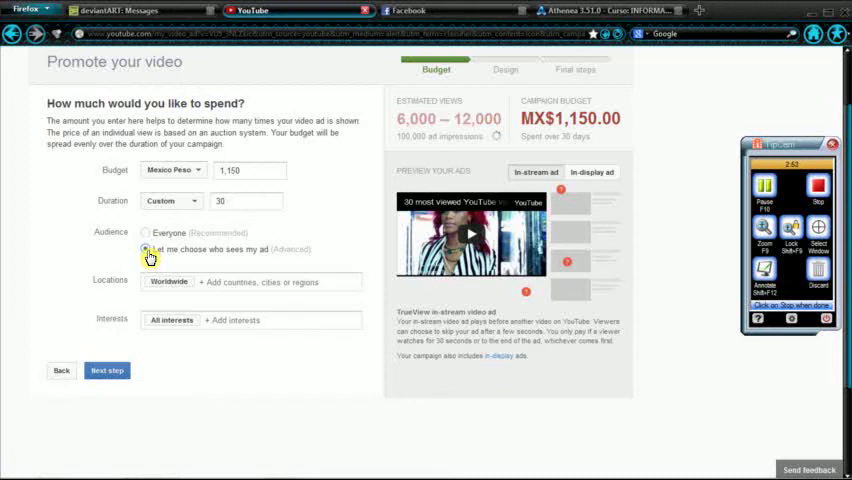
{"action": "left_click", "coordinate": [147, 249]}
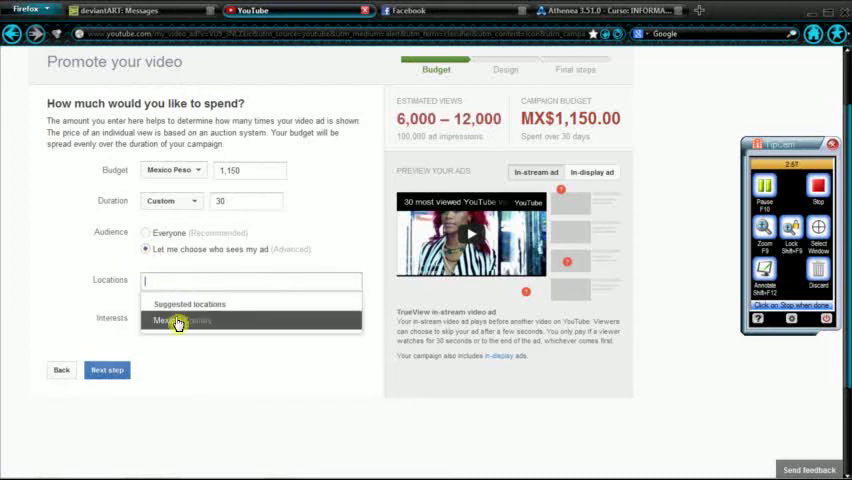
{"action": "left_click", "coordinate": [178, 320]}
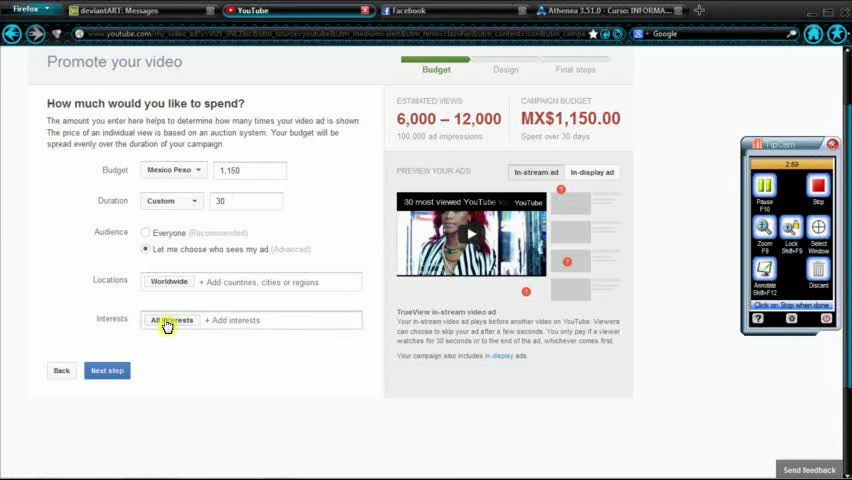
{"action": "left_click", "coordinate": [171, 320]}
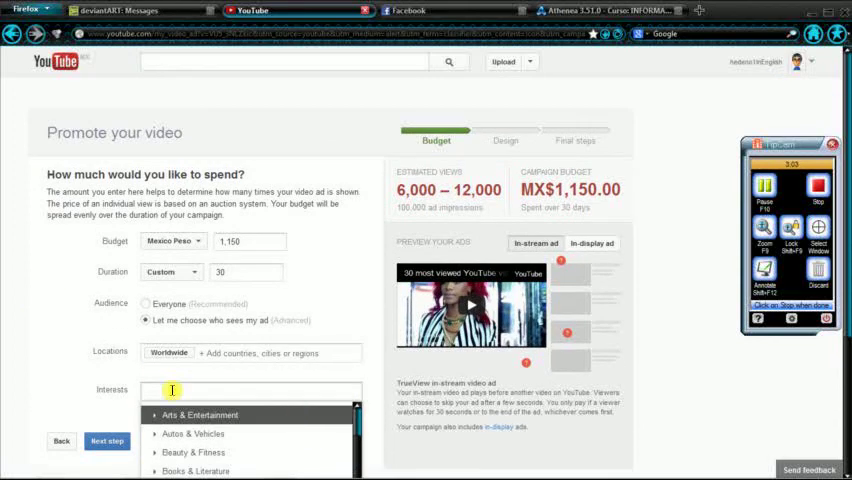
{"action": "scroll", "scroll_direction": "down", "scroll_amount": 3}
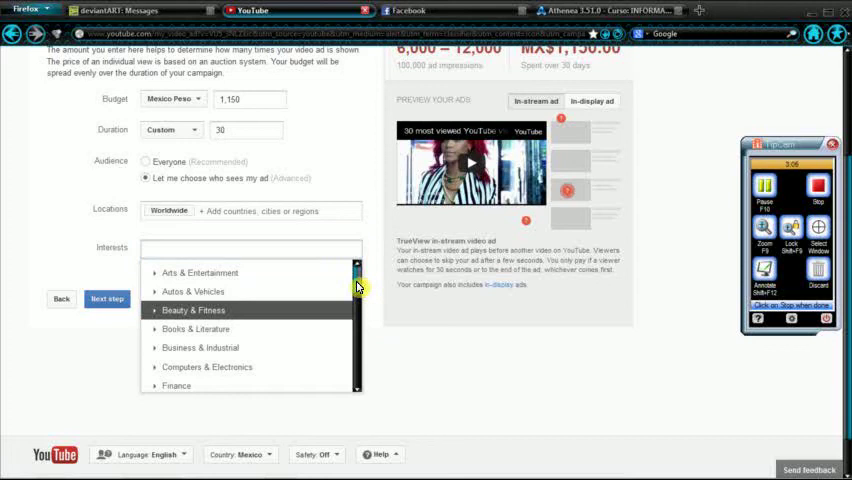
{"action": "scroll", "scroll_direction": "down", "scroll_amount": 3}
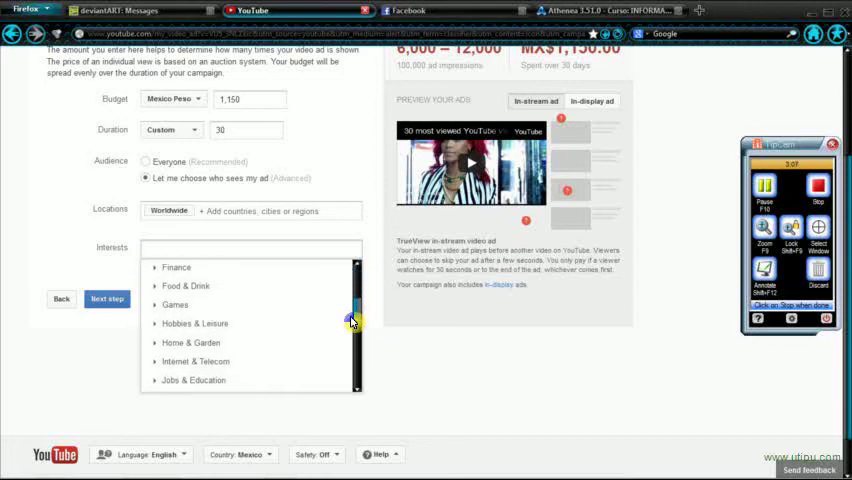
{"action": "scroll", "scroll_direction": "down", "scroll_amount": 3}
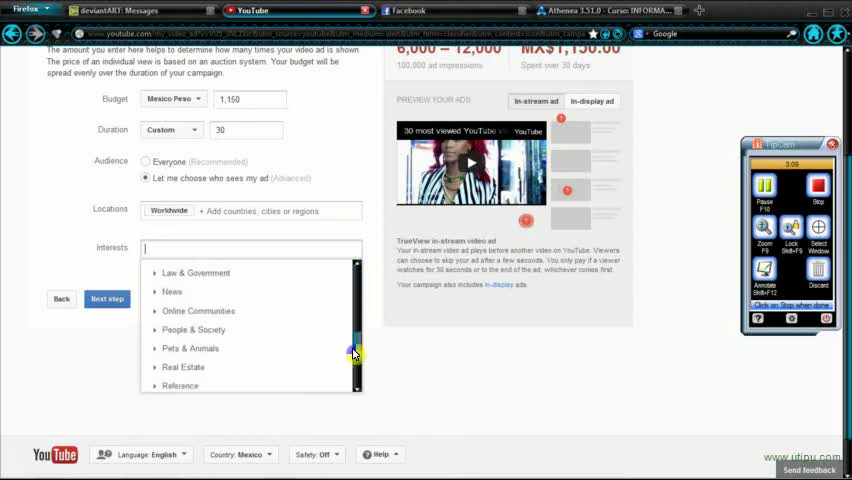
{"action": "scroll", "scroll_direction": "down", "scroll_amount": 3}
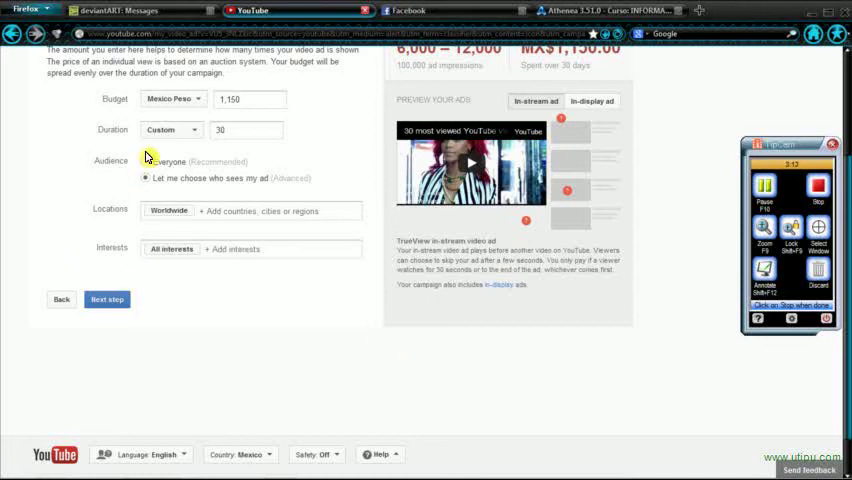
{"action": "scroll", "scroll_direction": "up", "scroll_amount": 3}
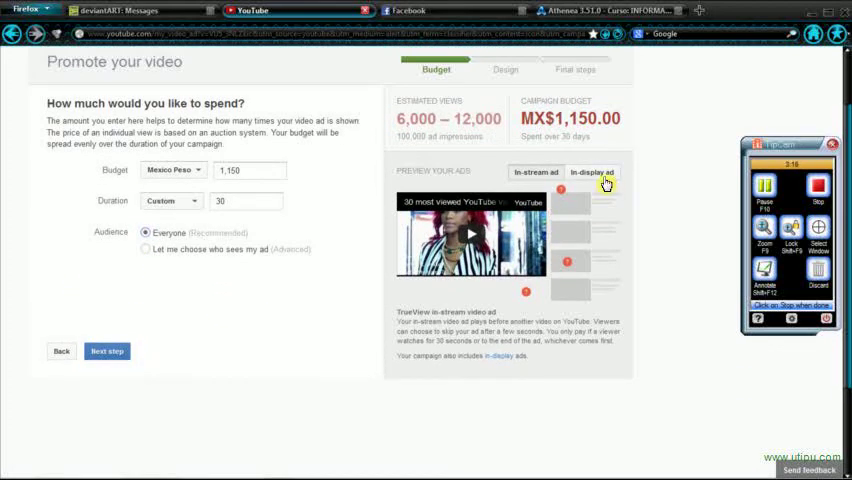
Step: Open the top-right account menu of channel links over the promotion form
{"action": "left_click", "coordinate": [591, 172]}
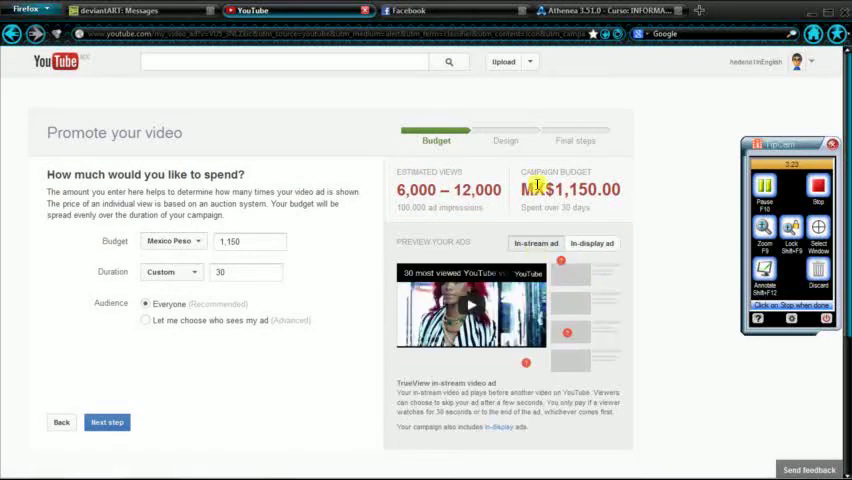
{"action": "mouse_move", "coordinate": [332, 252]}
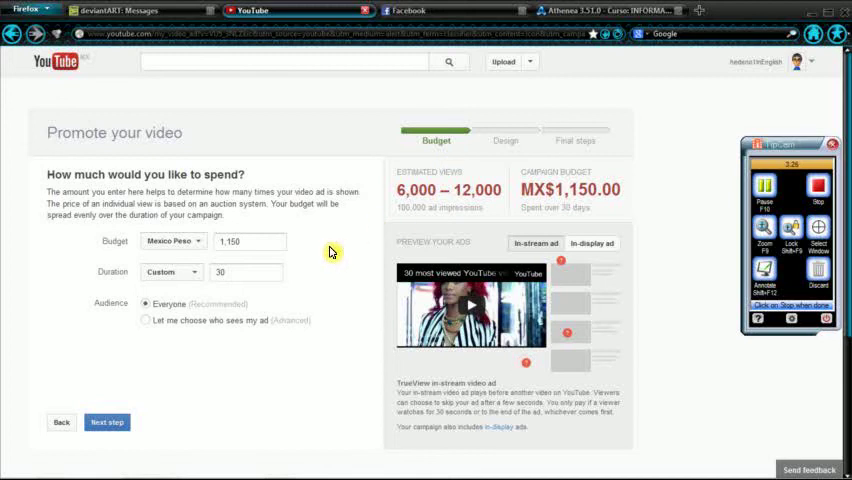
{"action": "mouse_move", "coordinate": [680, 160]}
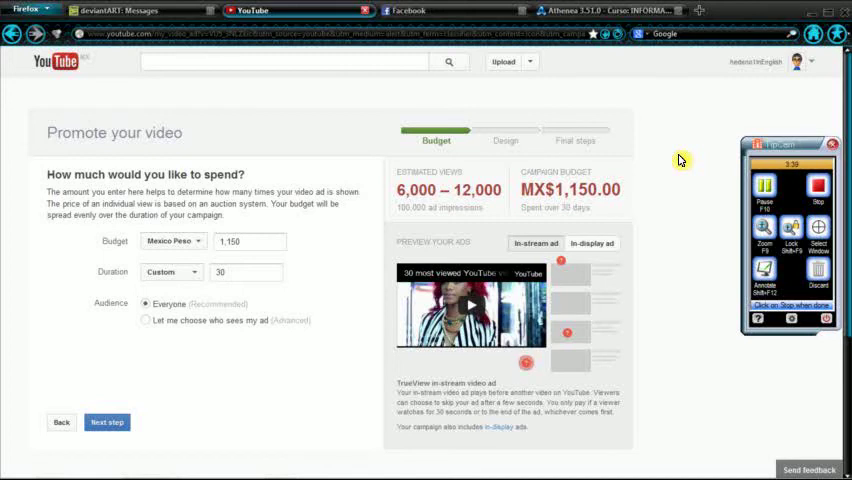
{"action": "left_click", "coordinate": [799, 61]}
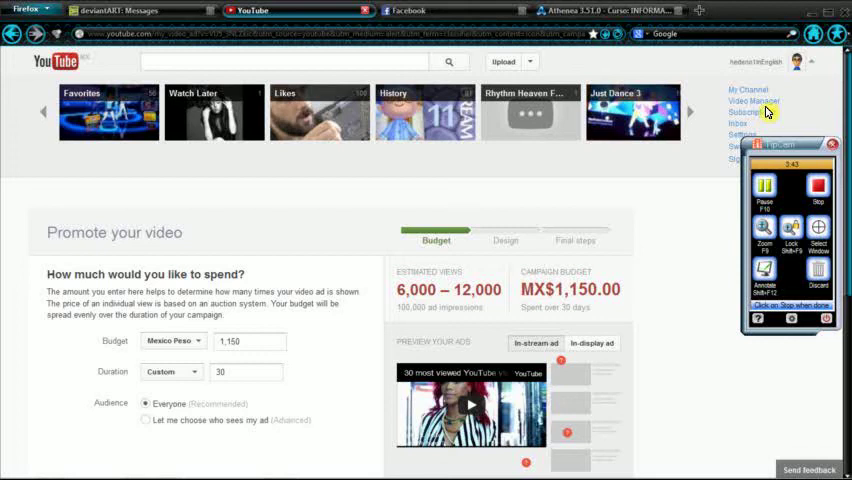
Step: Change the campaign Duration dropdown from custom 30 days to 3 days
{"action": "left_click", "coordinate": [171, 371]}
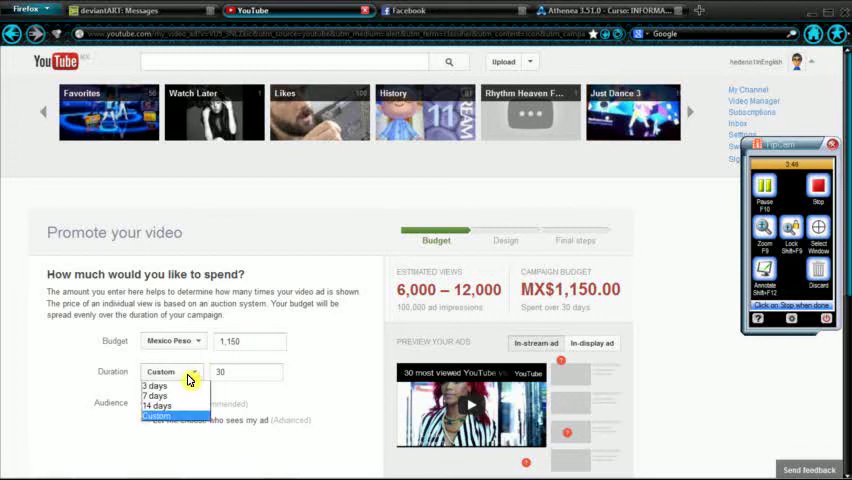
{"action": "left_click", "coordinate": [155, 386]}
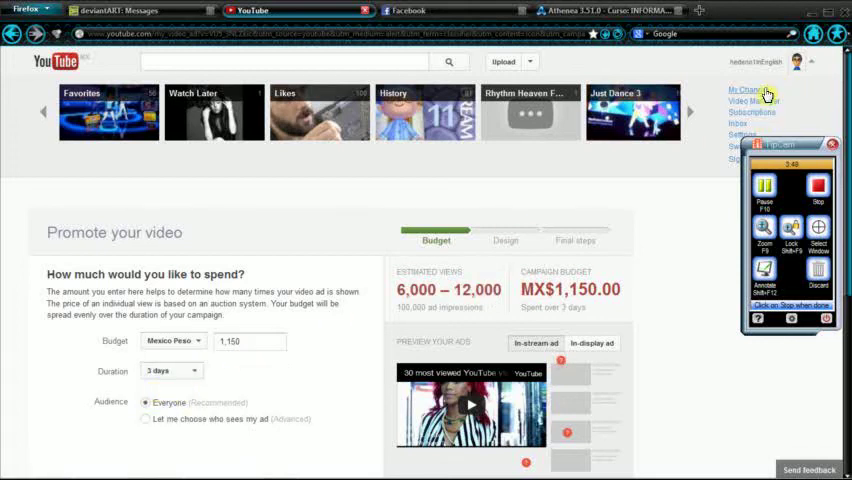
{"action": "mouse_move", "coordinate": [751, 112]}
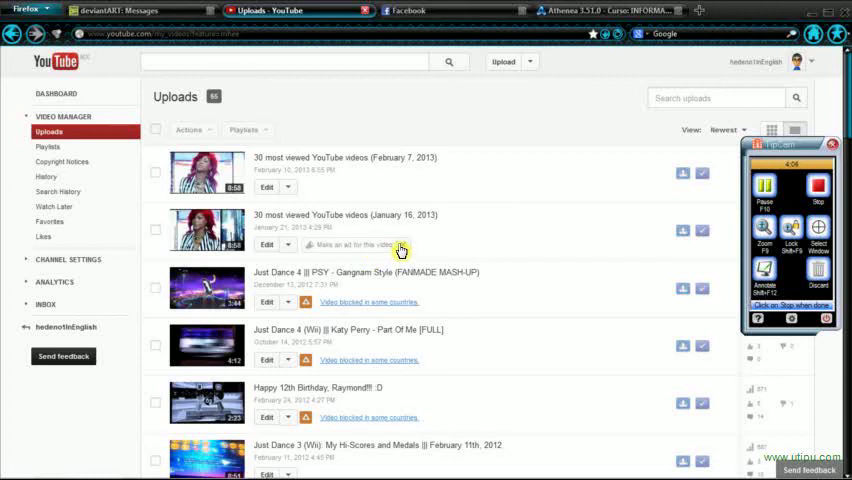
{"action": "mouse_move", "coordinate": [668, 312]}
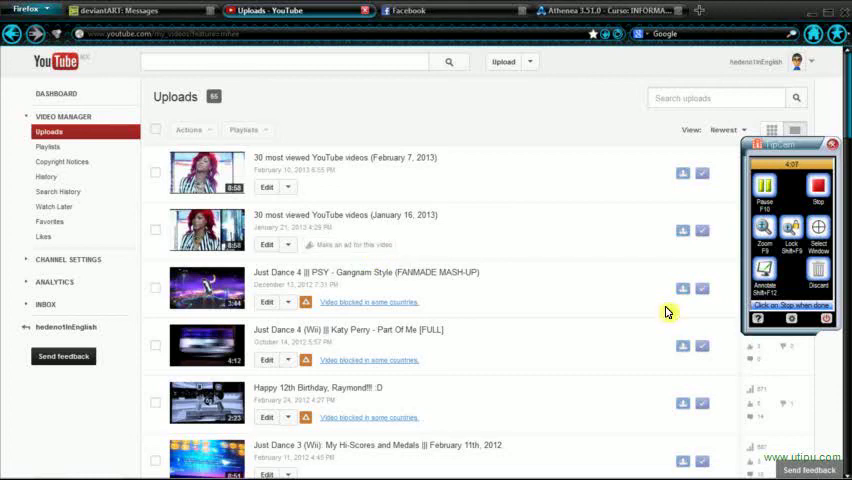
{"action": "mouse_move", "coordinate": [709, 208]}
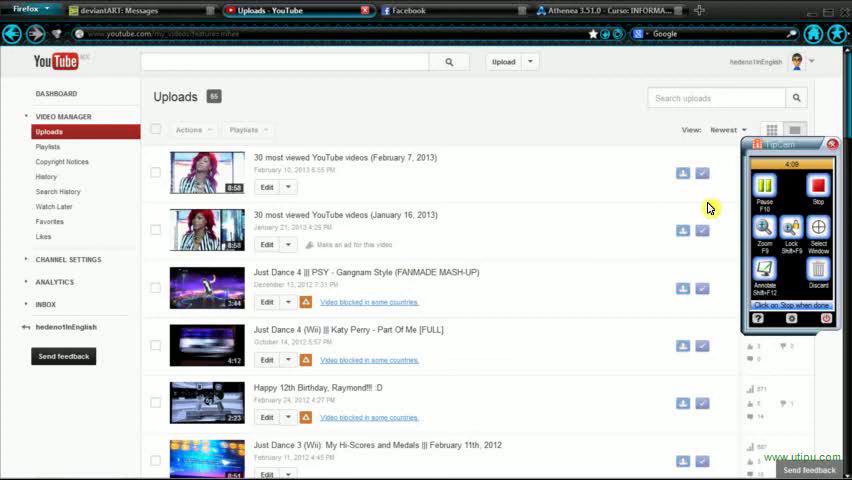
{"action": "mouse_move", "coordinate": [595, 218]}
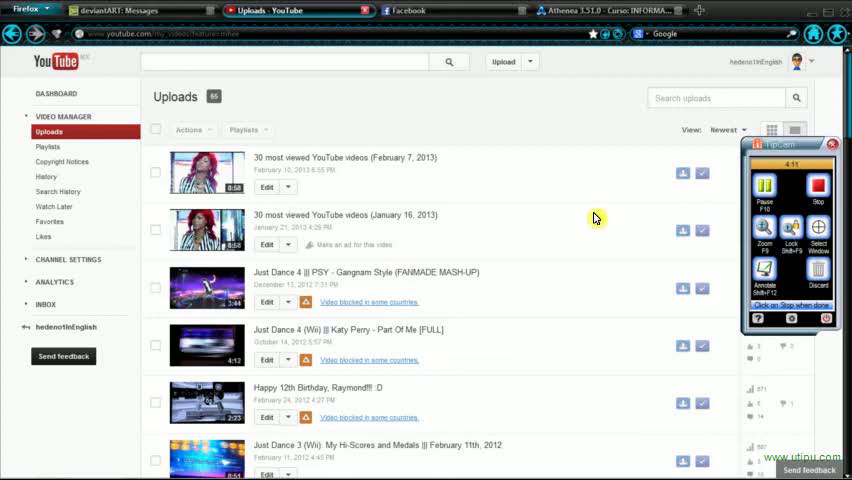
{"action": "mouse_move", "coordinate": [585, 214]}
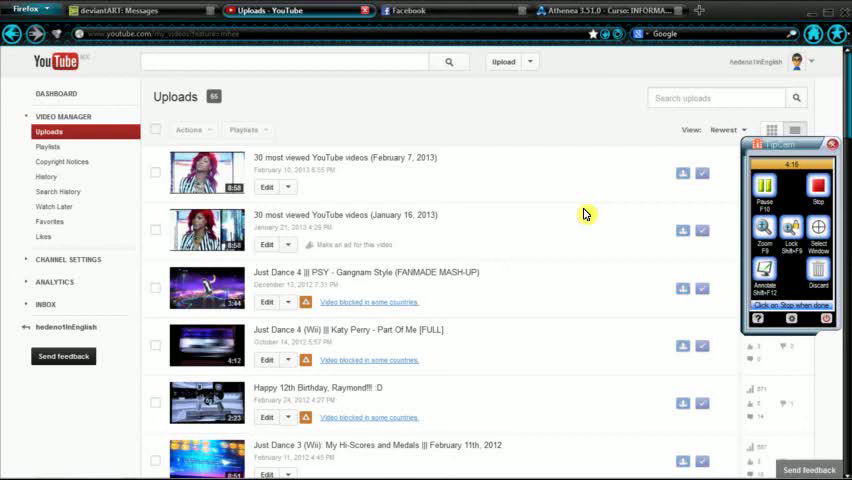
{"action": "mouse_move", "coordinate": [658, 221]}
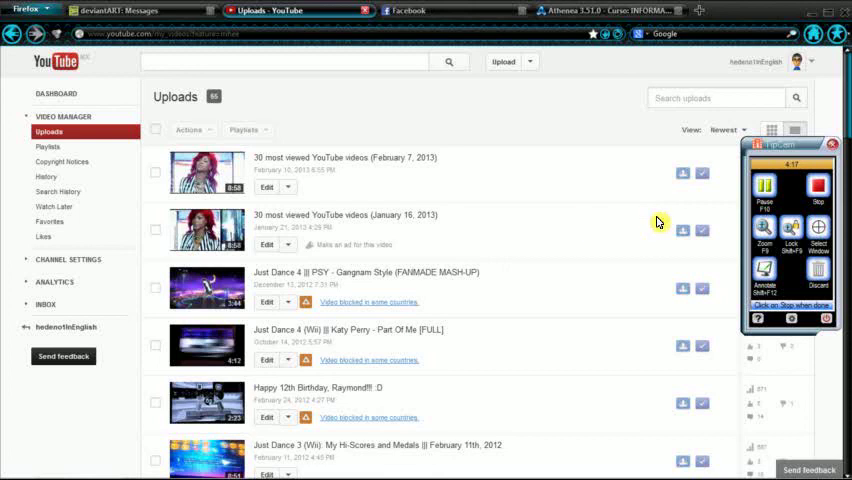